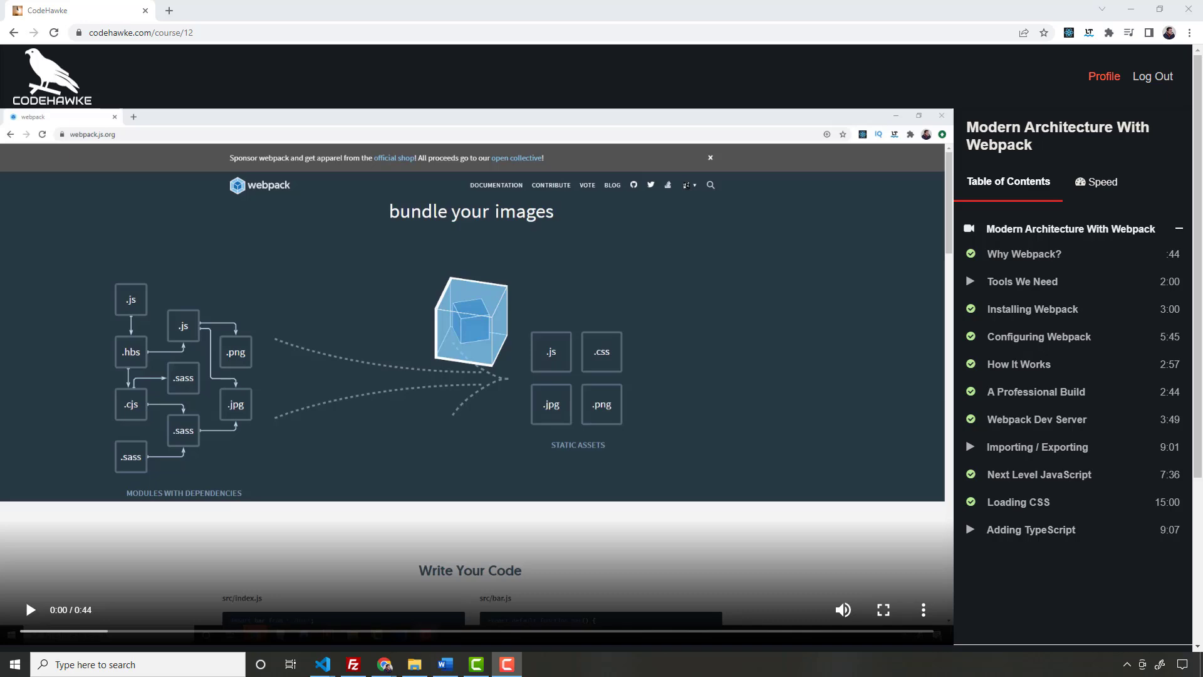
Step: Open codehawke.com/all_access from the YouTube channel's featured video description
scroll(down, 3)
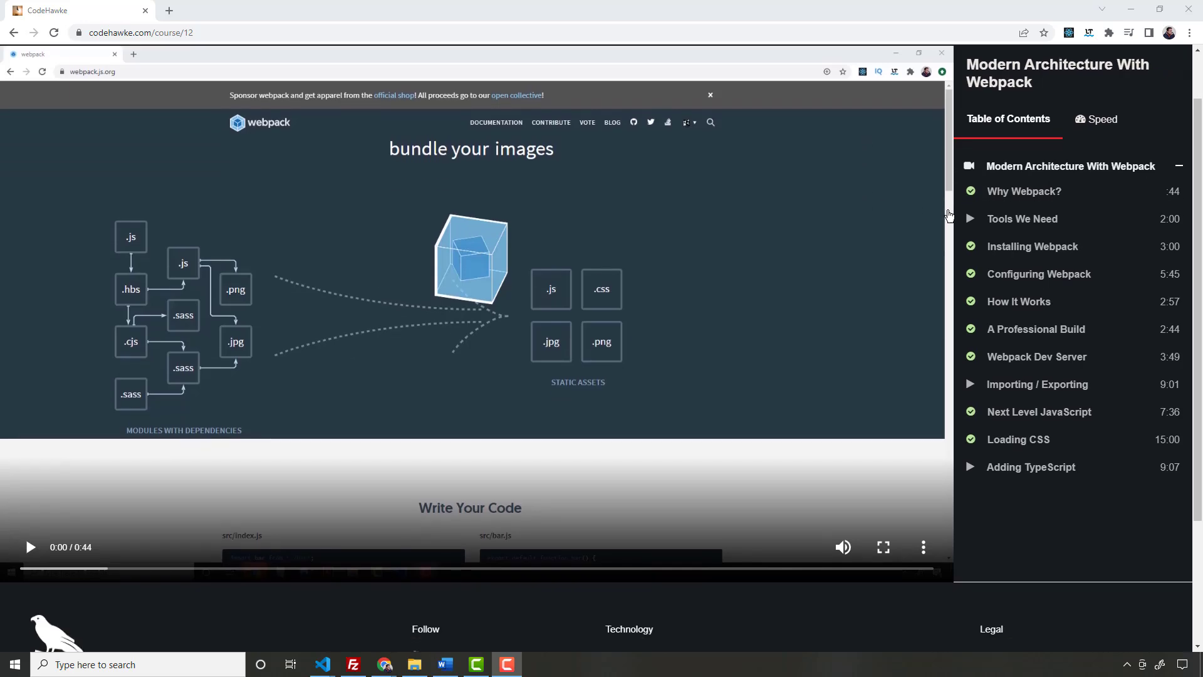
scroll(down, 3)
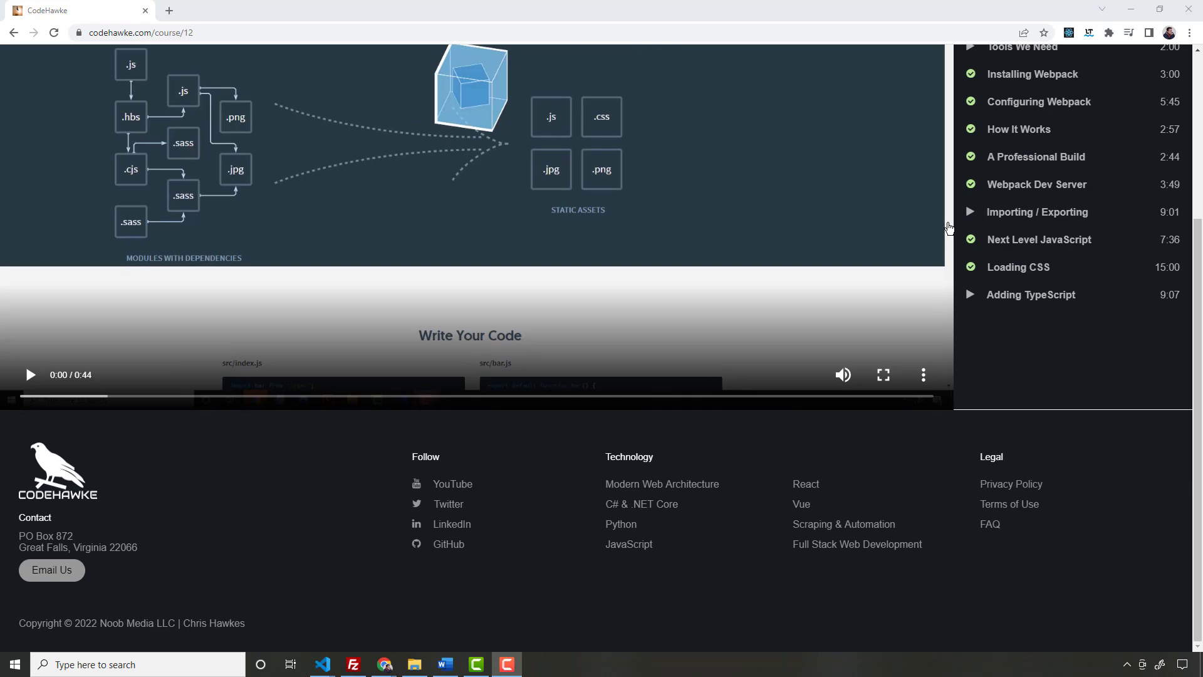
scroll(up, 3)
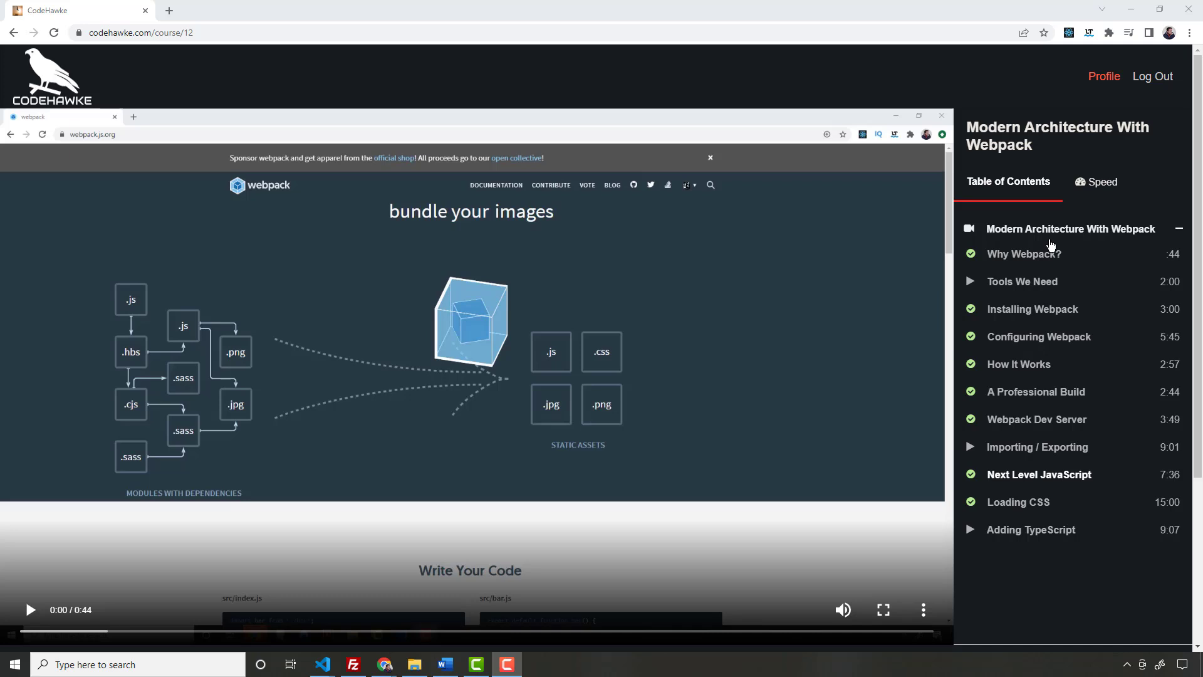
mouse_move(1110, 171)
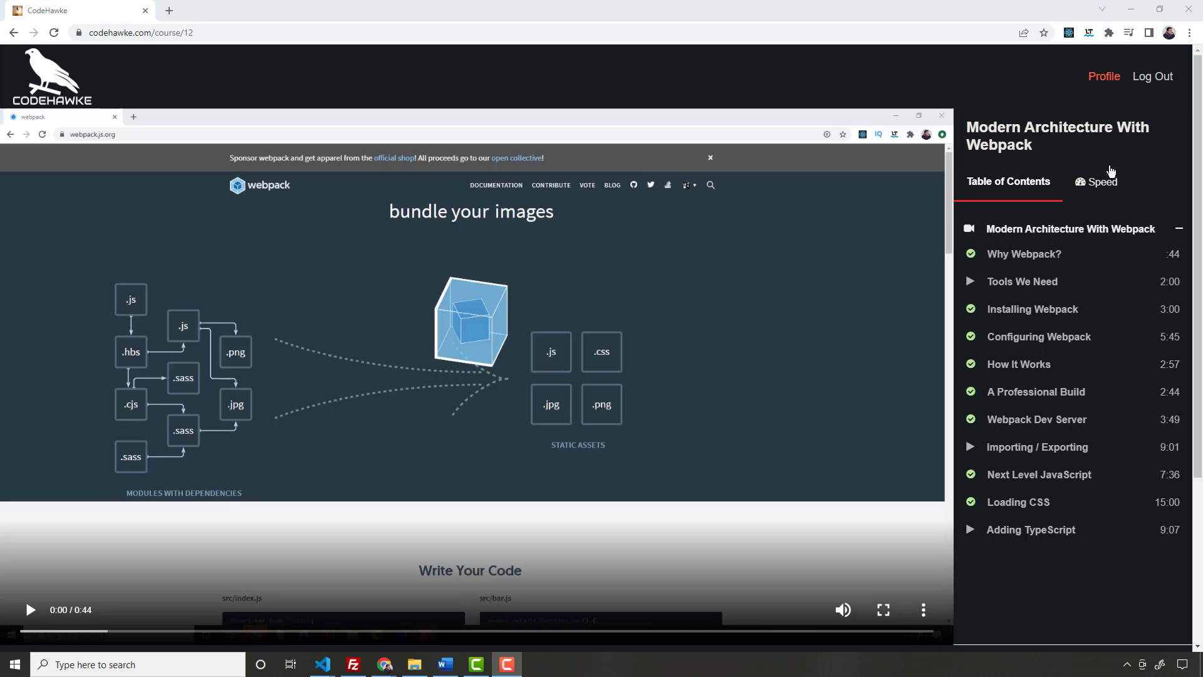
mouse_move(1131, 162)
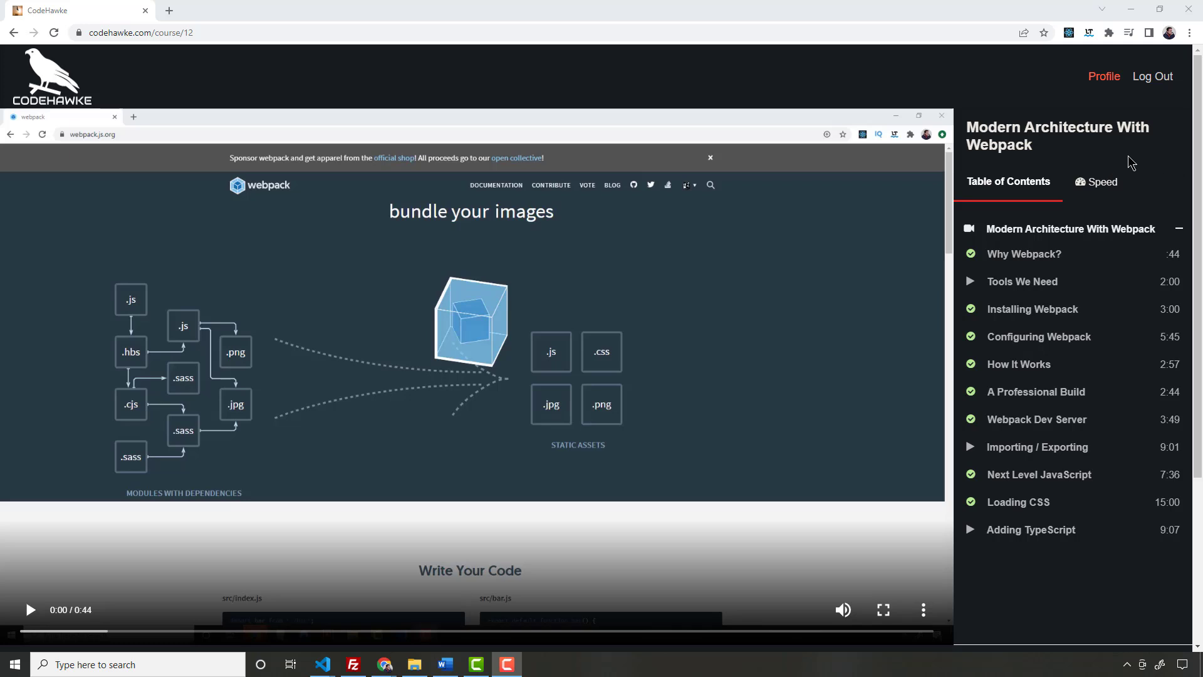
mouse_move(1062, 184)
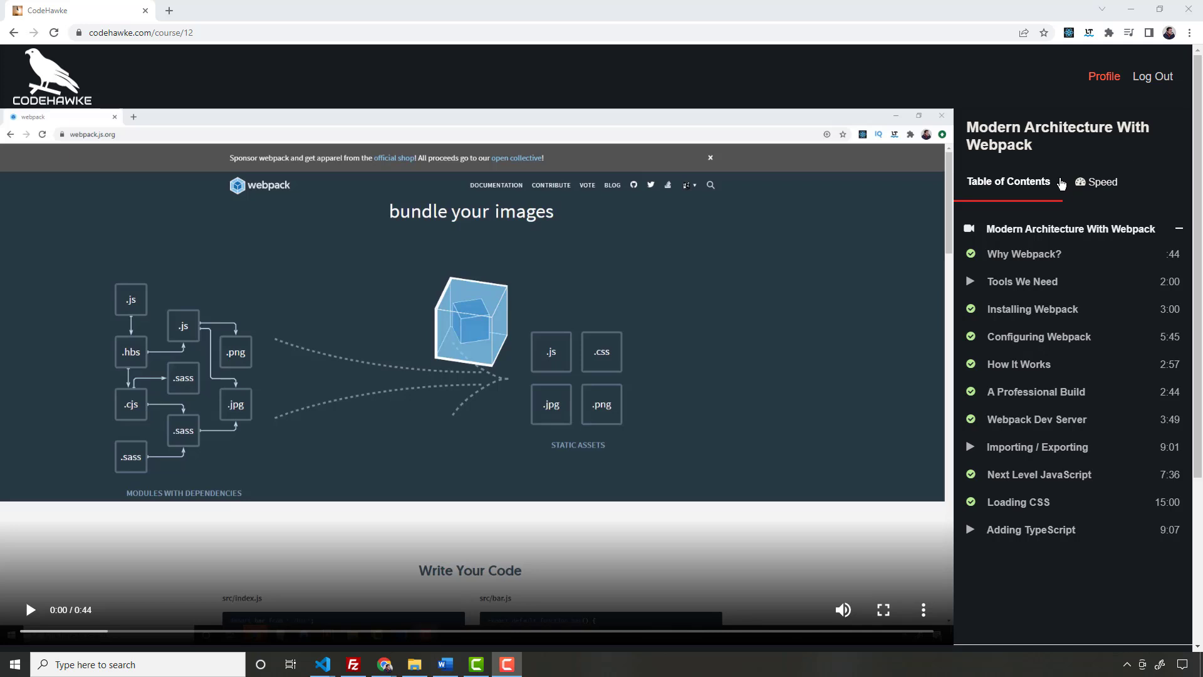
mouse_move(1103, 163)
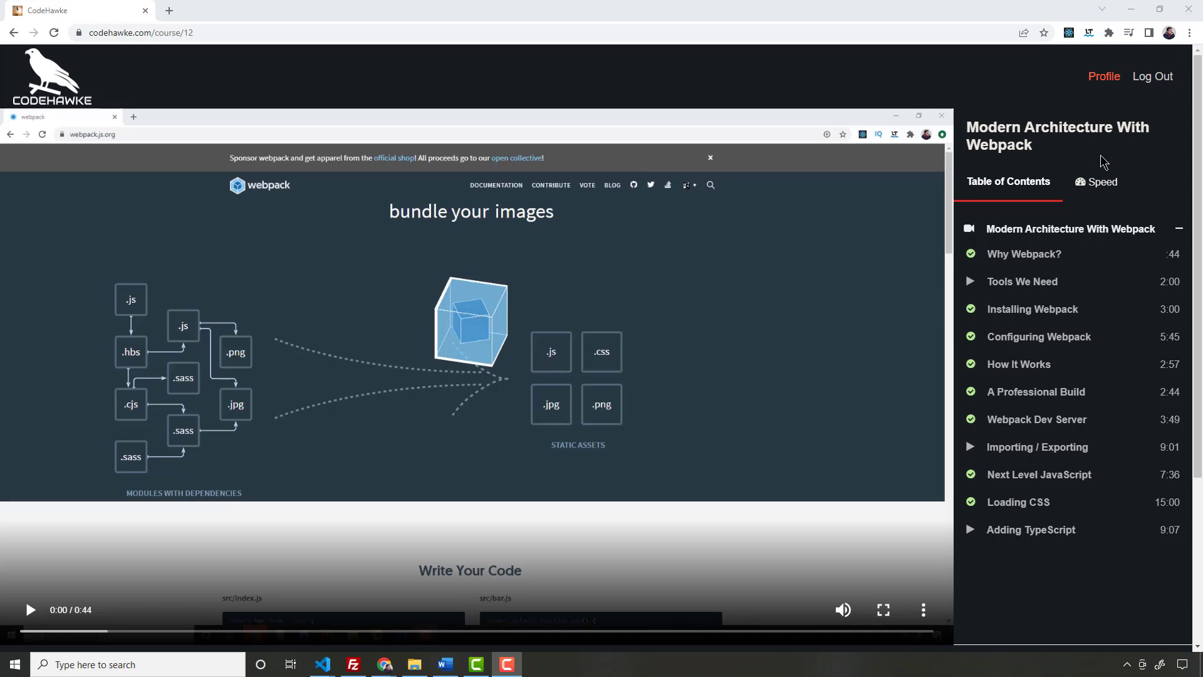
mouse_move(1079, 186)
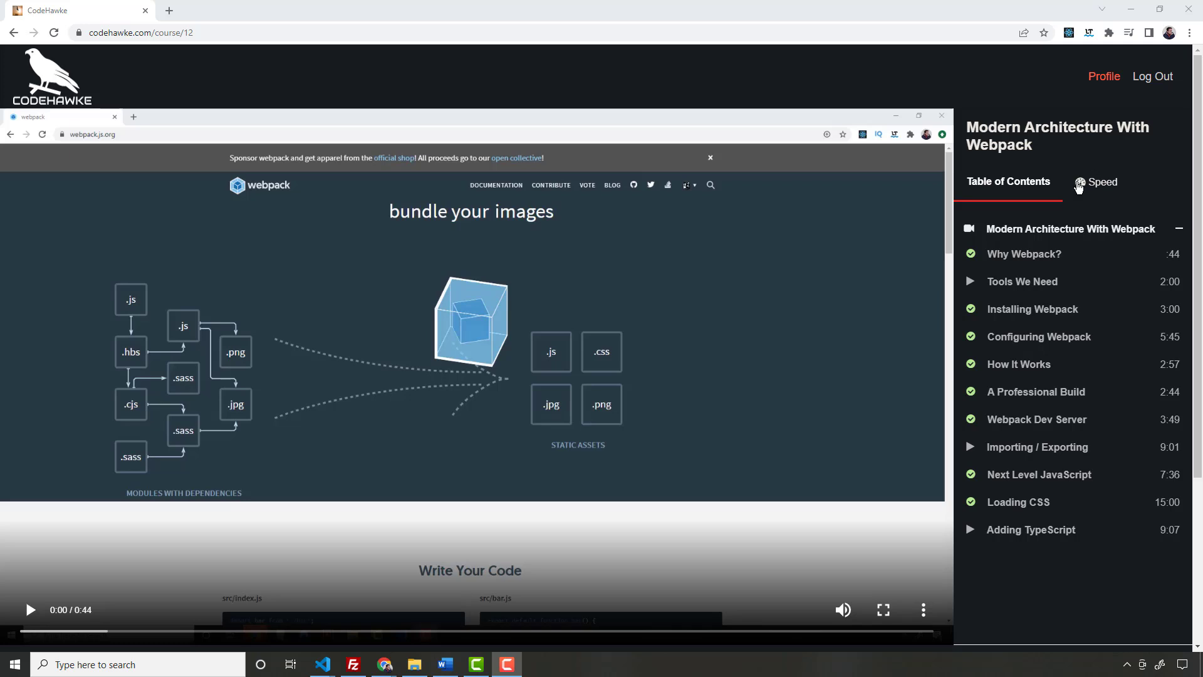
mouse_move(1063, 160)
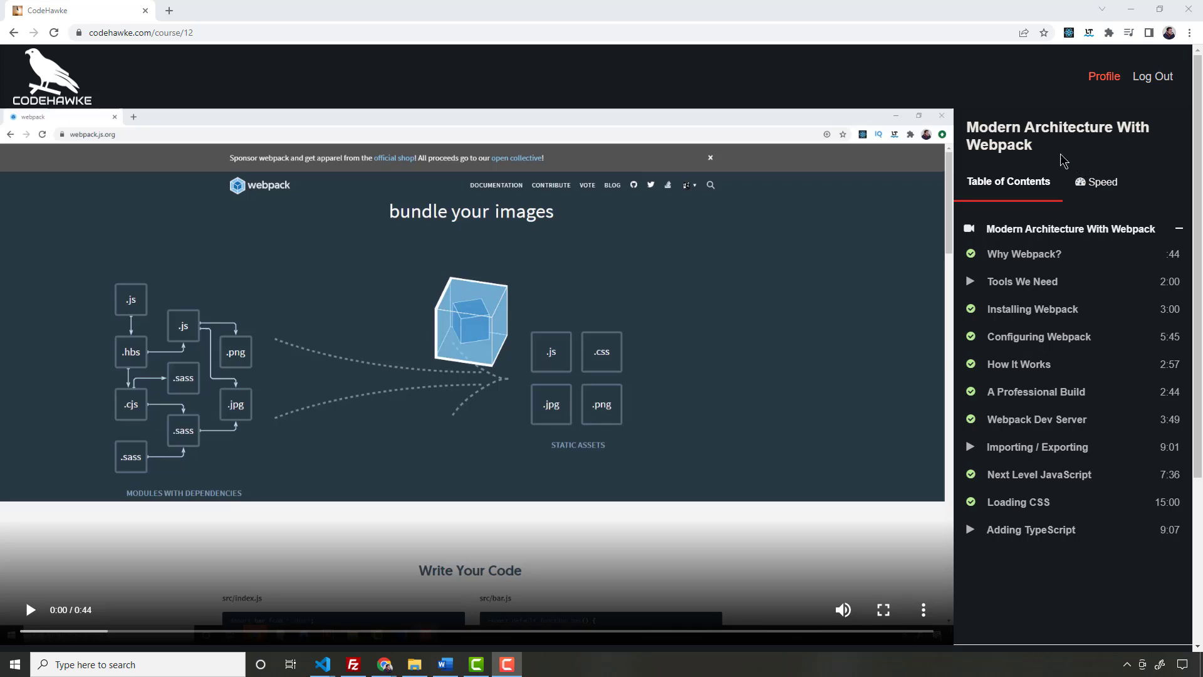
mouse_move(1120, 183)
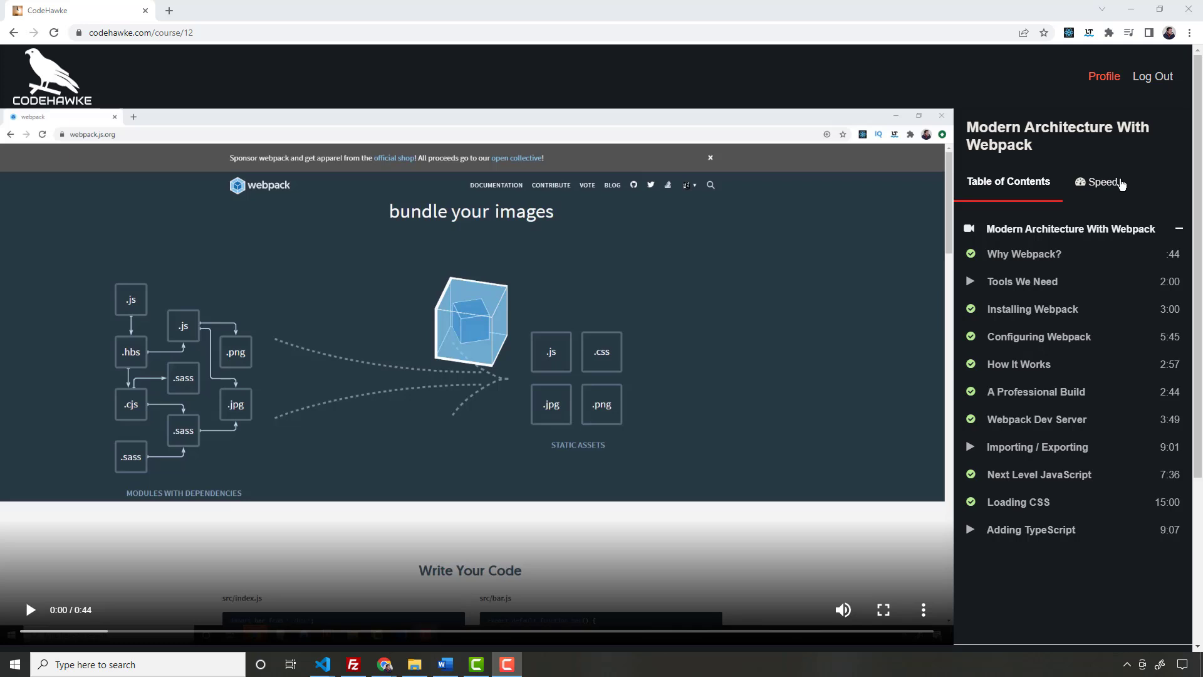
mouse_move(1065, 168)
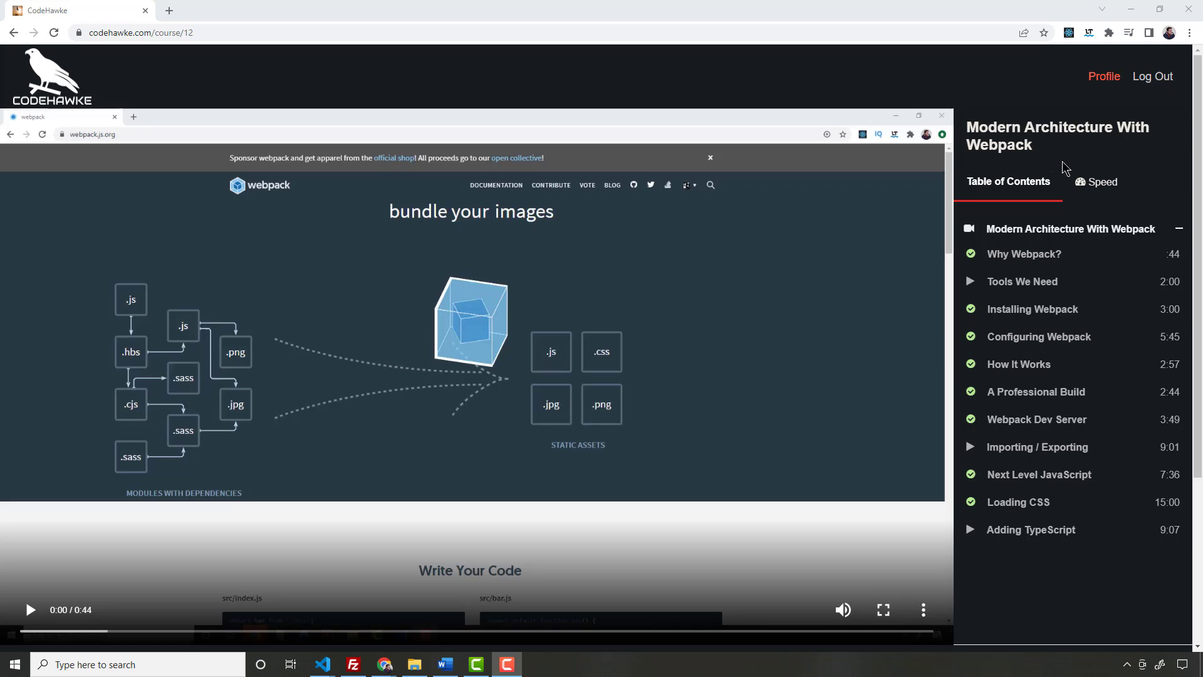
mouse_move(1065, 167)
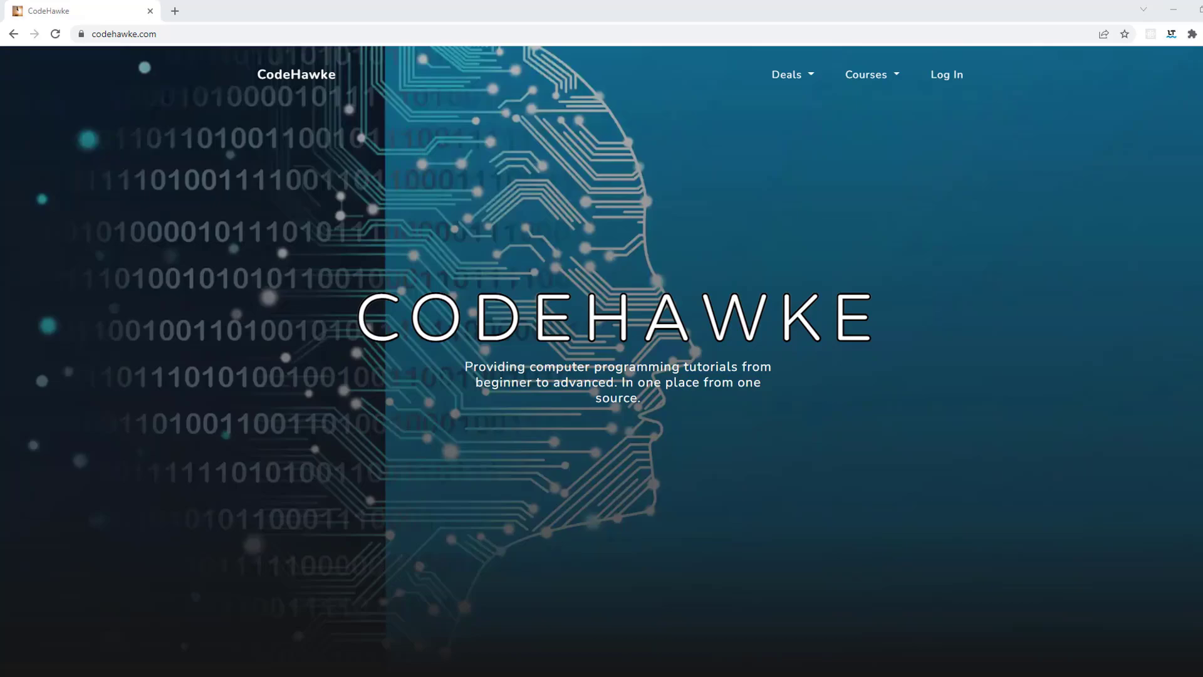
mouse_move(1077, 254)
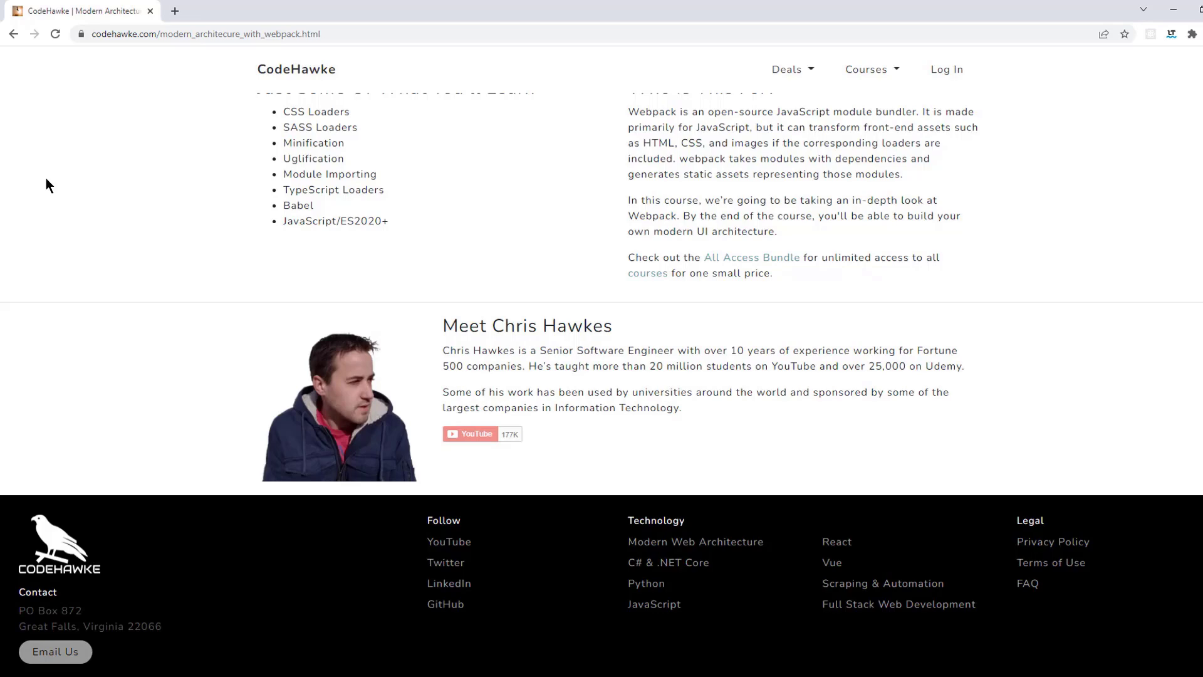
click(471, 434)
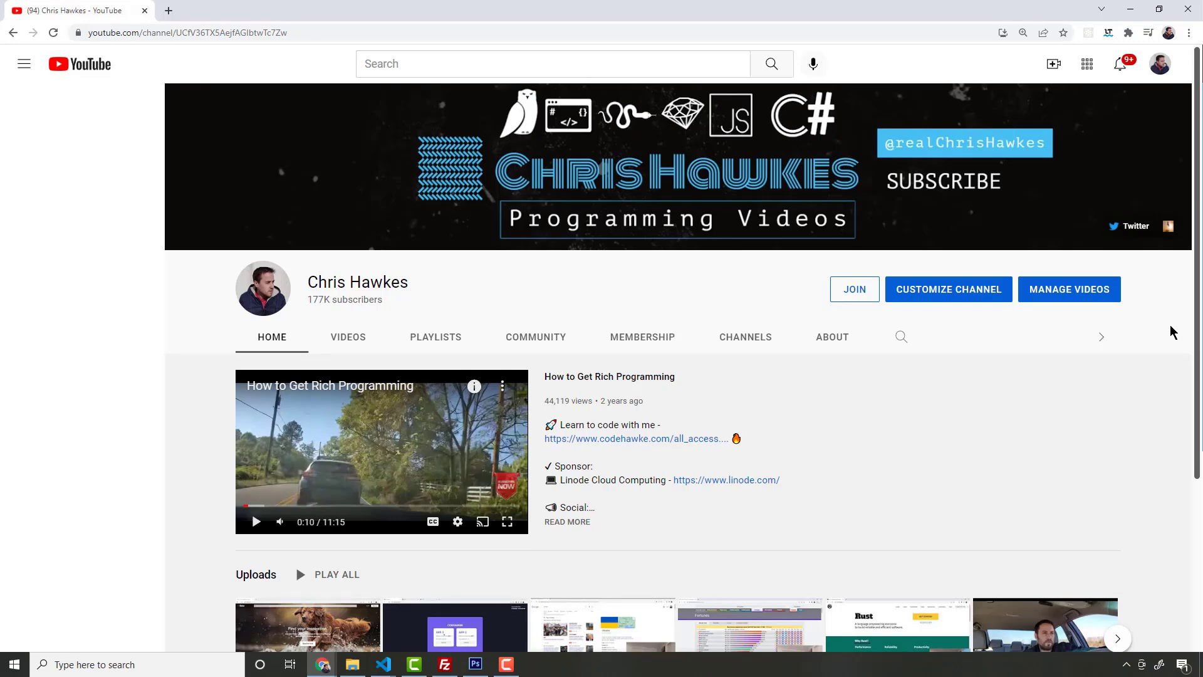
mouse_move(1159, 330)
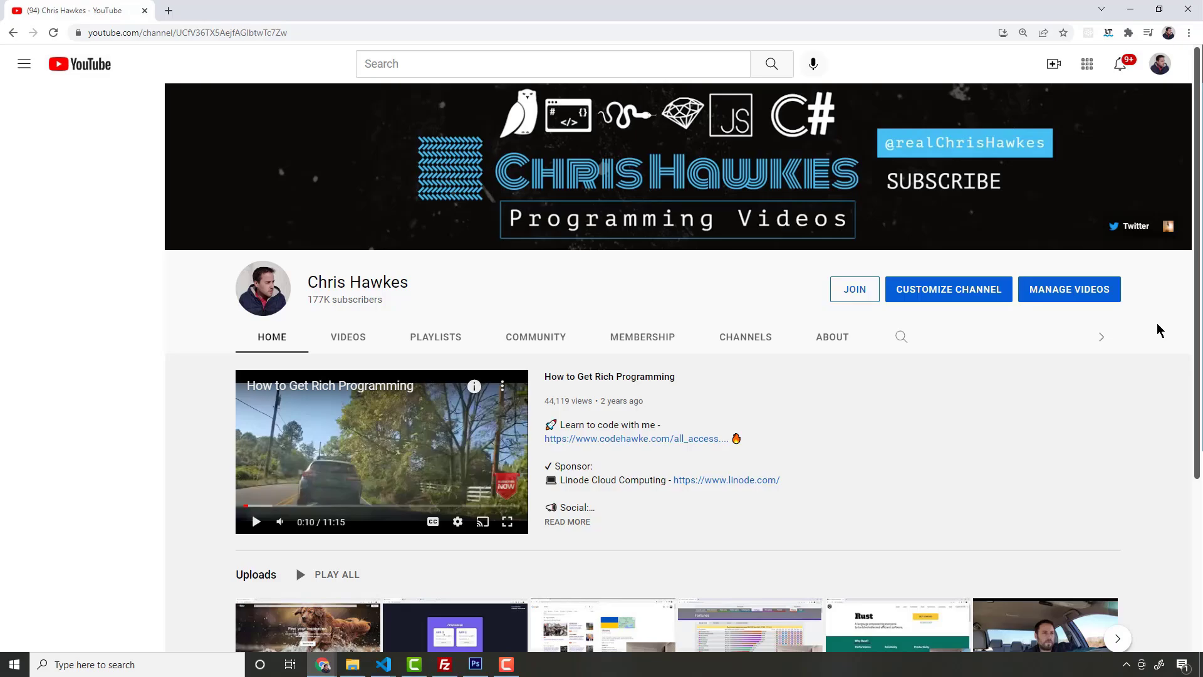
click(635, 438)
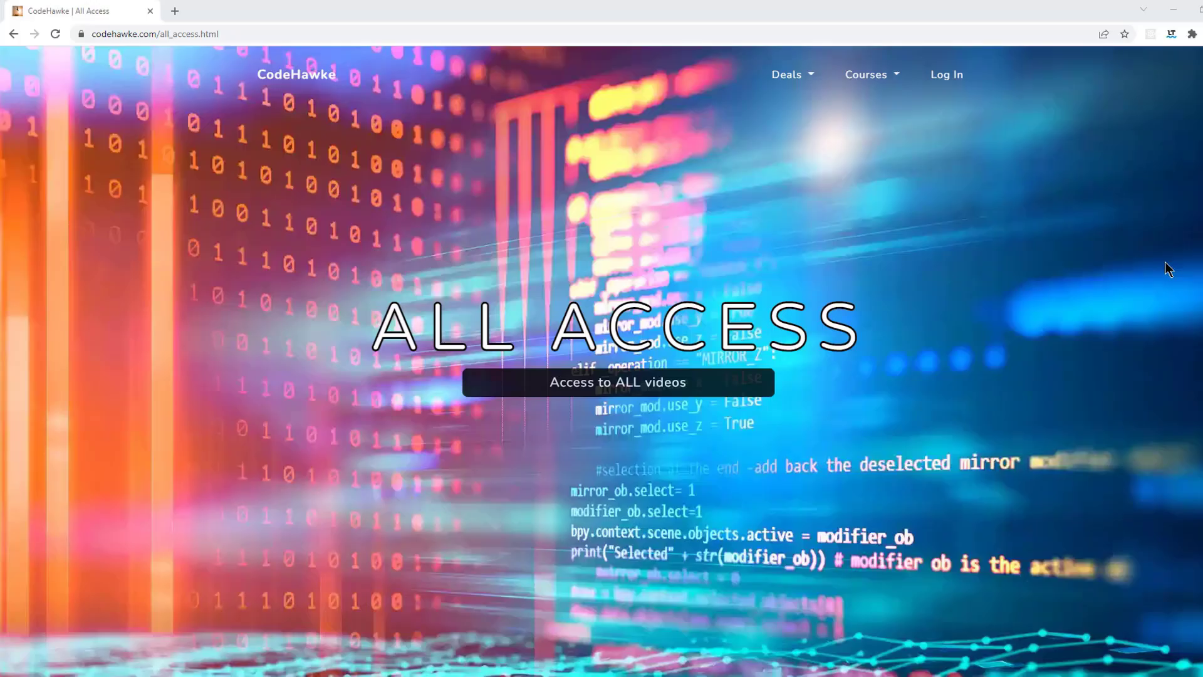
mouse_move(1144, 260)
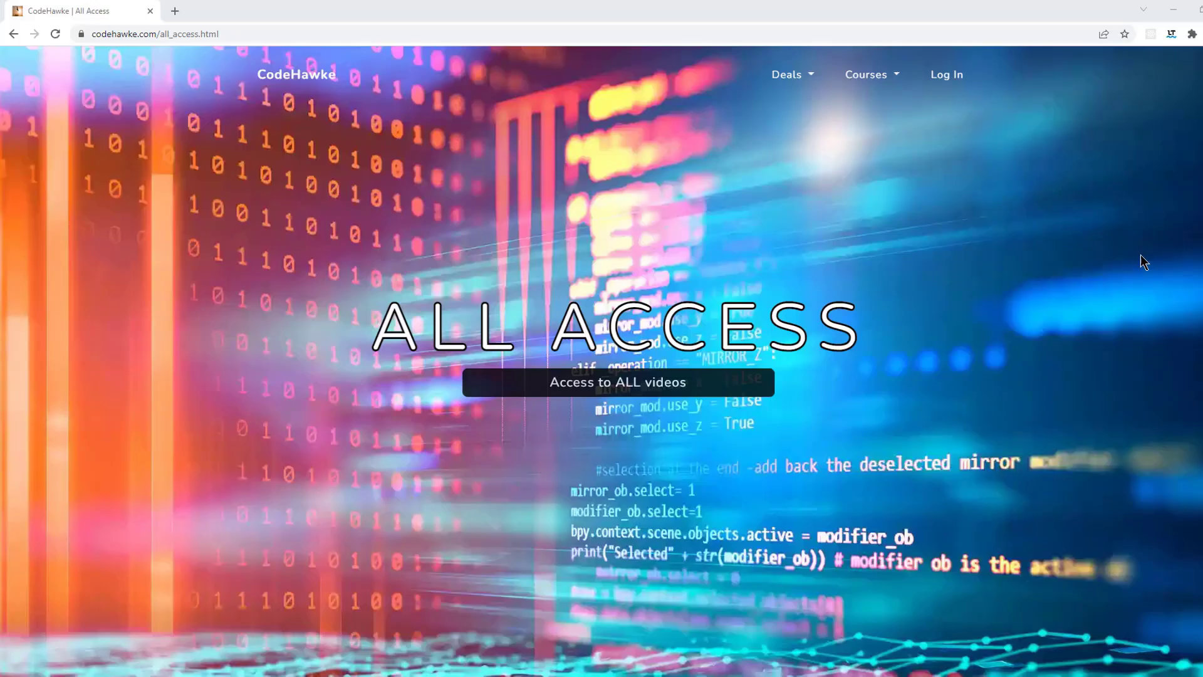
mouse_move(1054, 376)
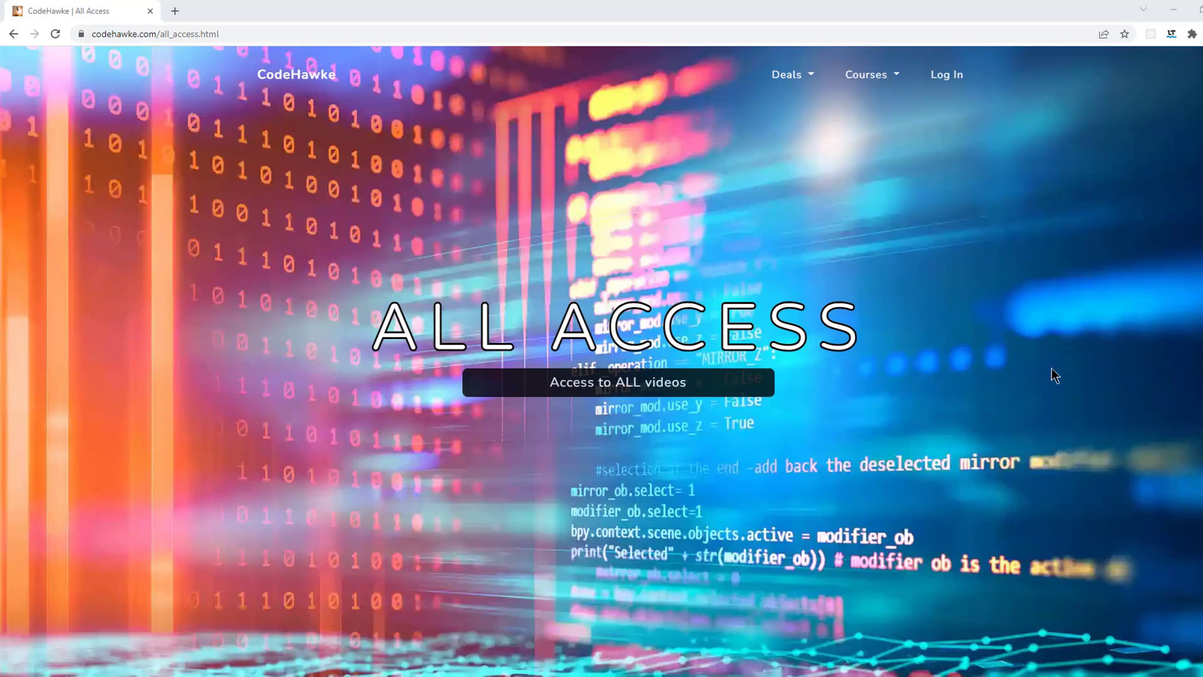
mouse_move(1043, 310)
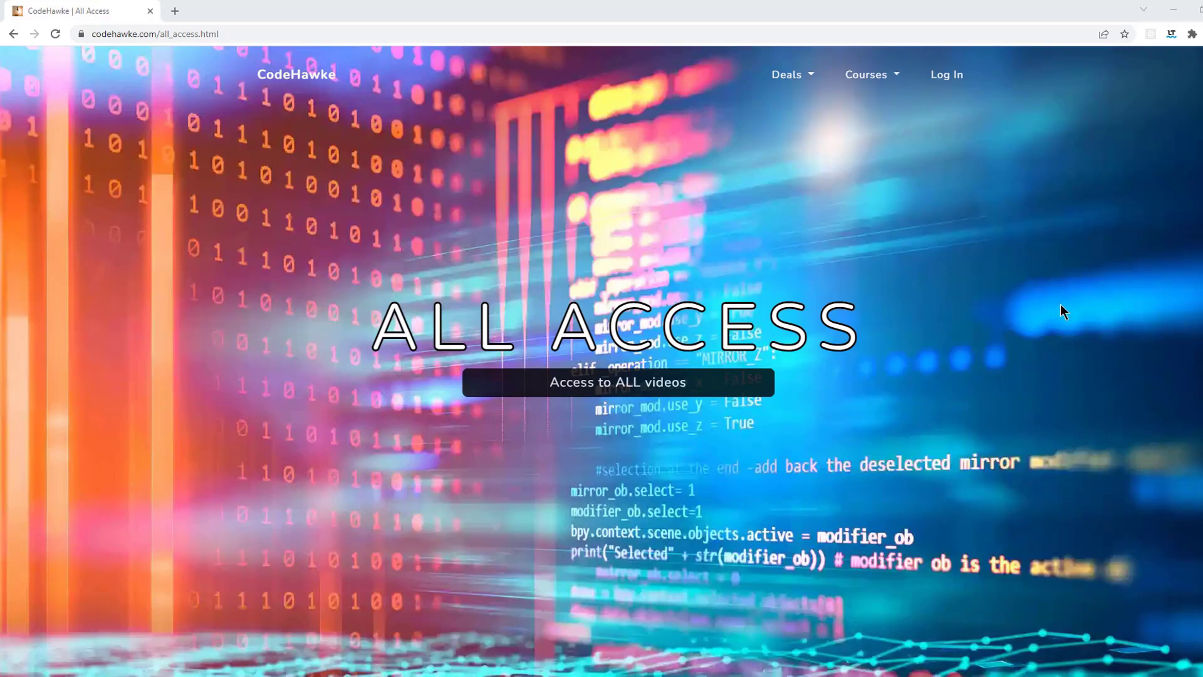
scroll(down, 3)
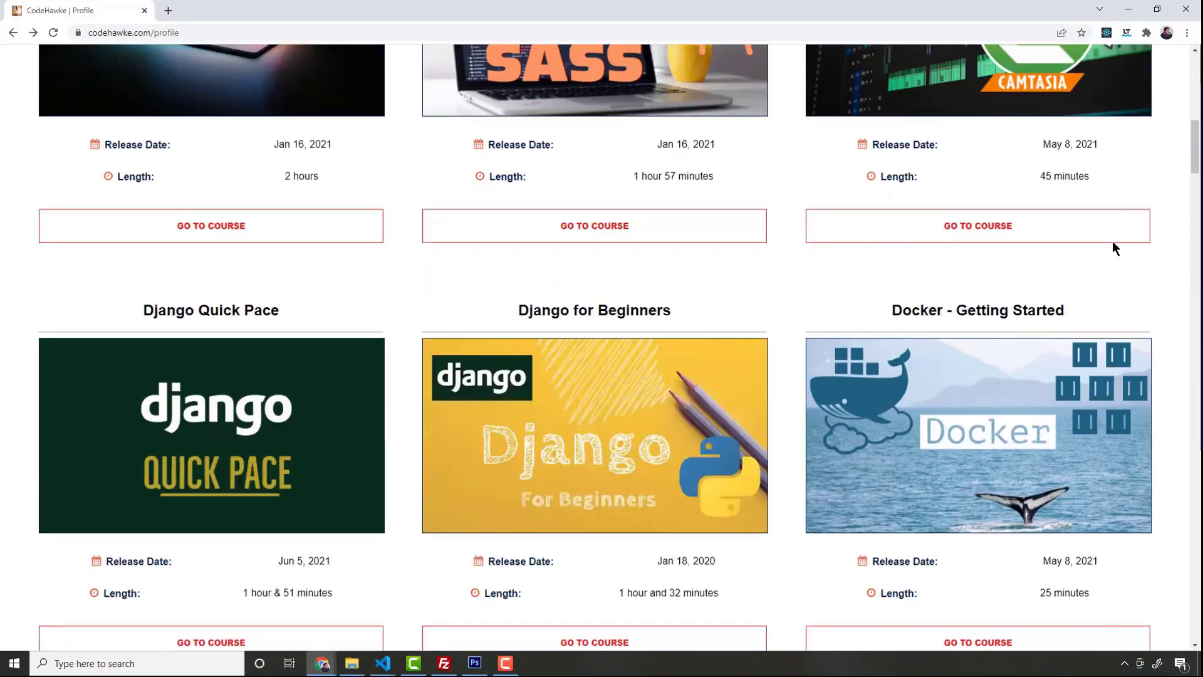
Step: Scroll to the bottom course row and open TypeScript Fundamentals
scroll(down, 3)
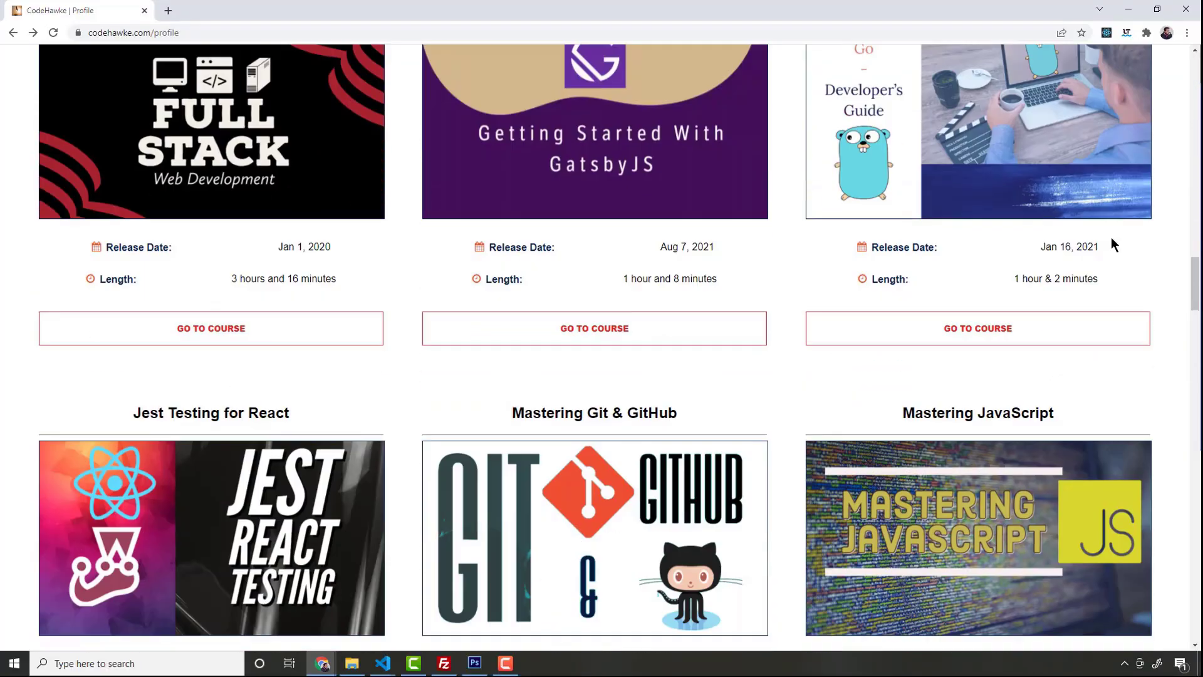
scroll(down, 3)
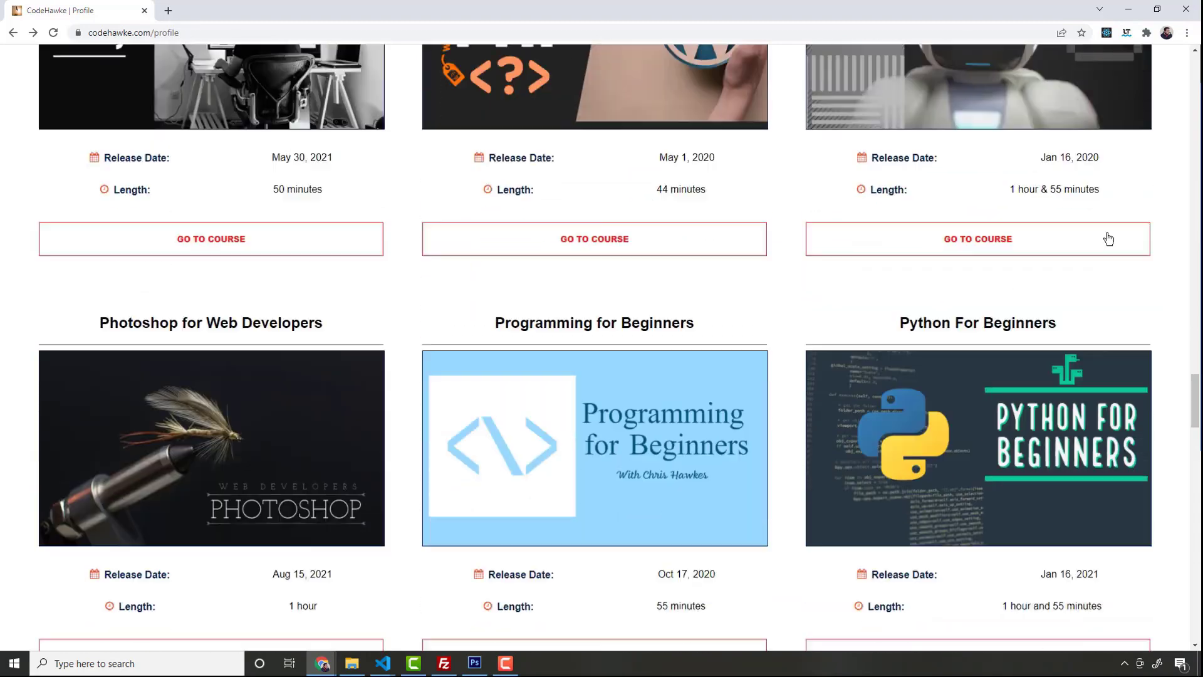
scroll(down, 3)
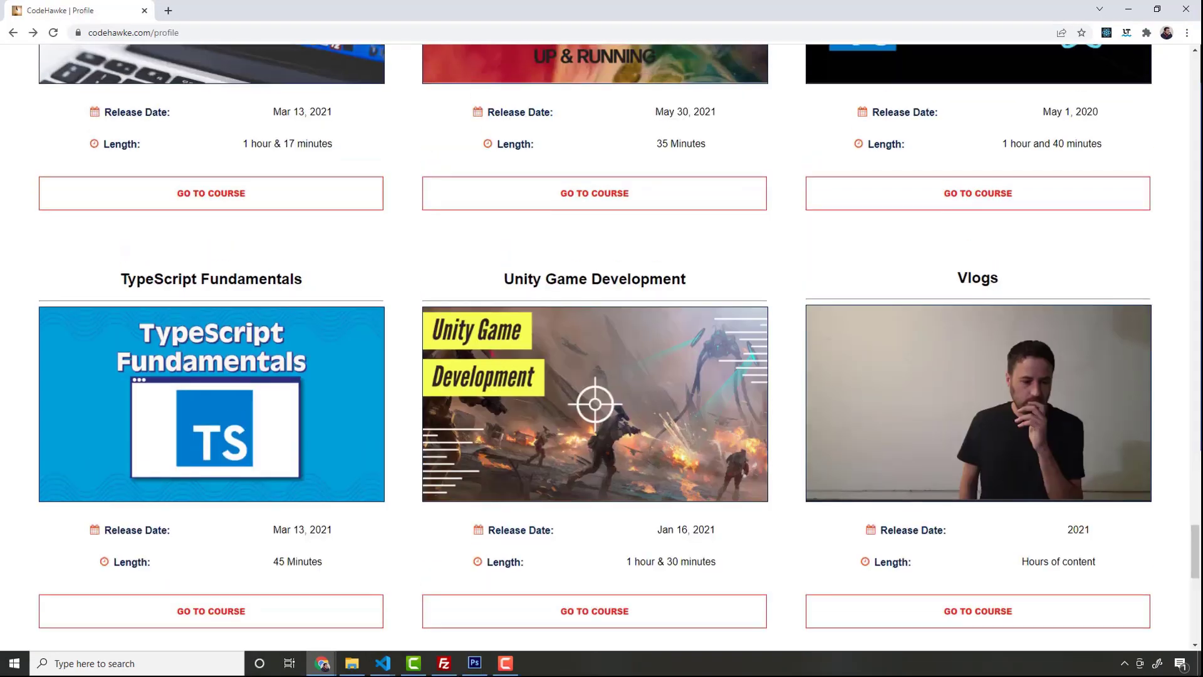
click(211, 611)
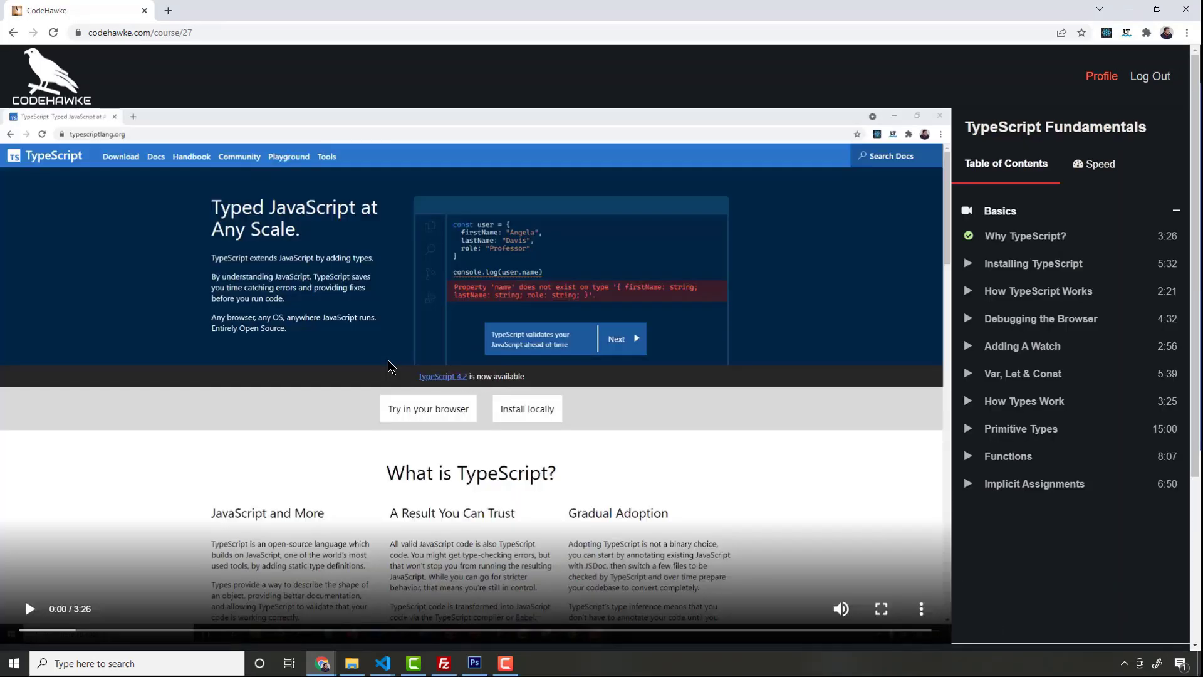
mouse_move(60, 63)
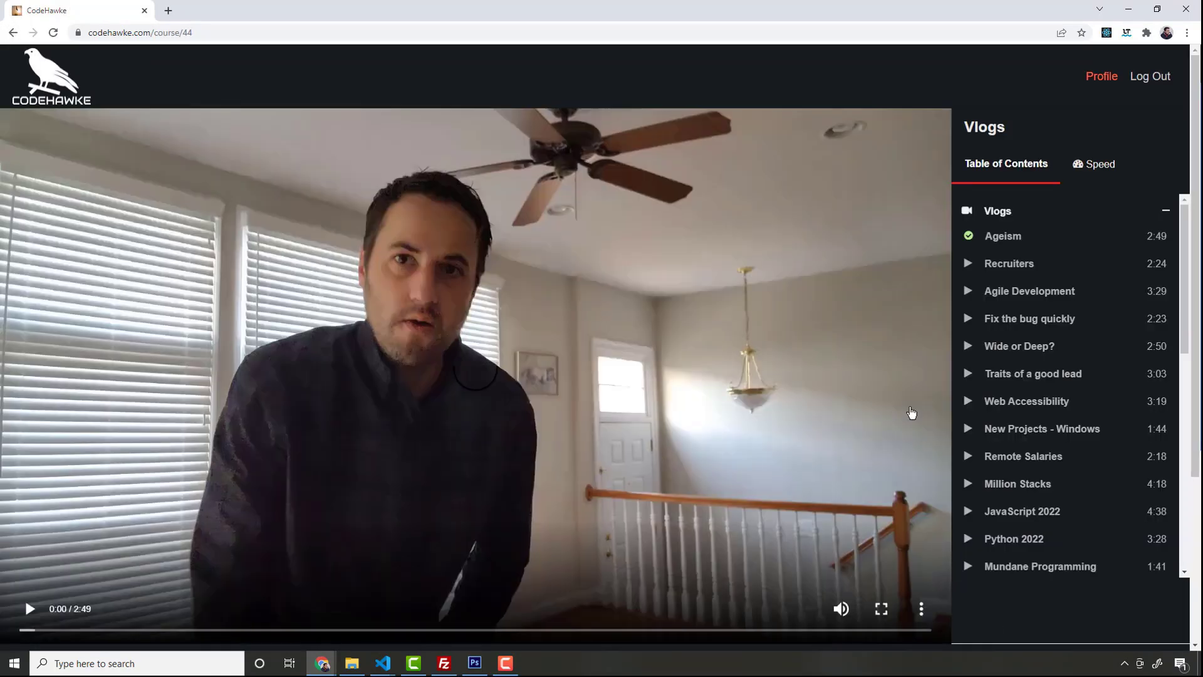
mouse_move(1061, 304)
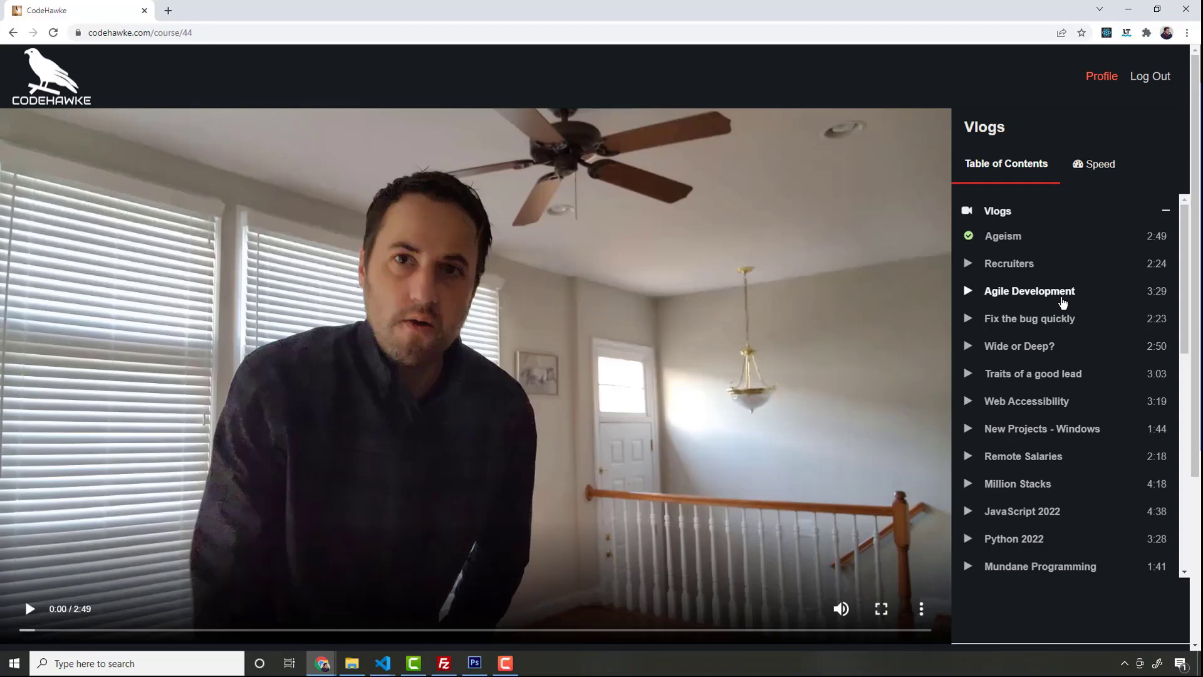
mouse_move(1059, 309)
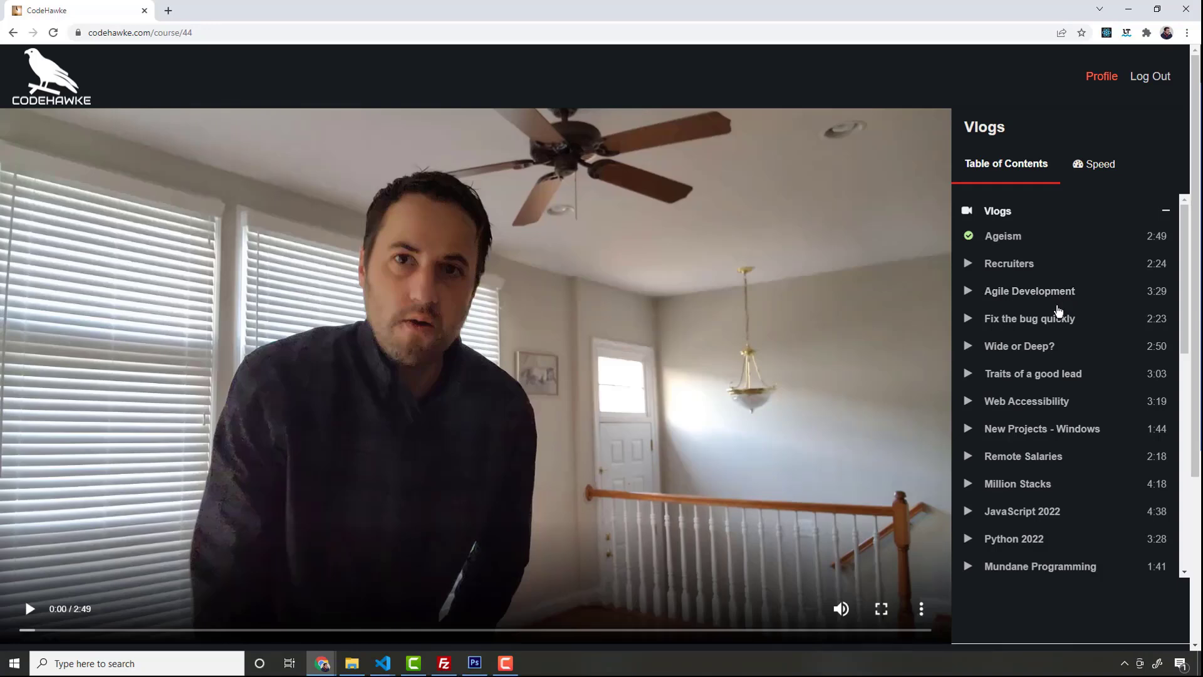